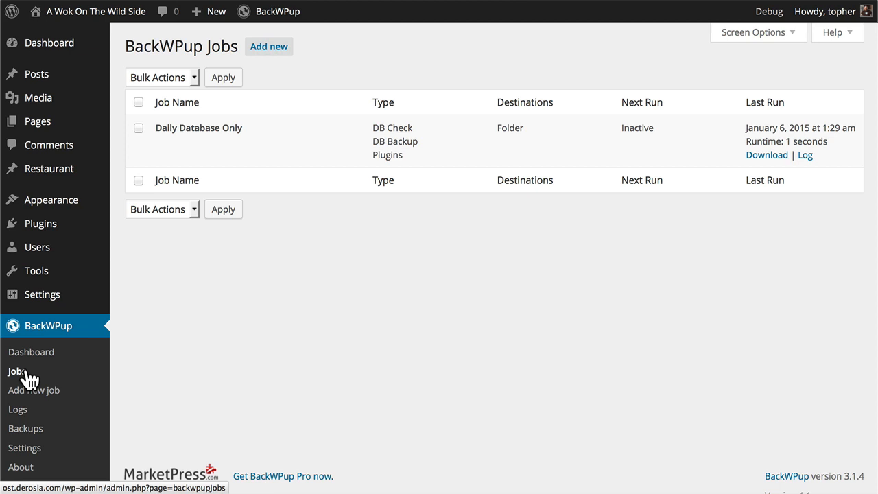
{"action": "mouse_move", "coordinate": [8, 397]}
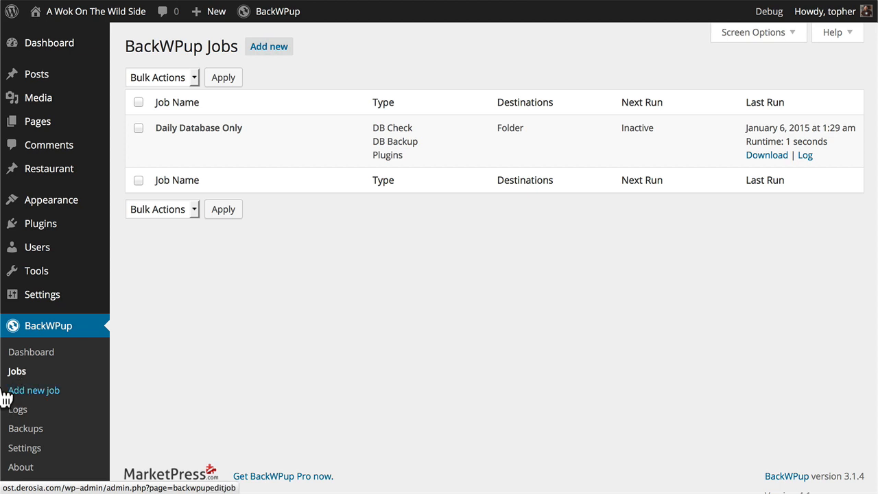
{"action": "mouse_move", "coordinate": [272, 56]}
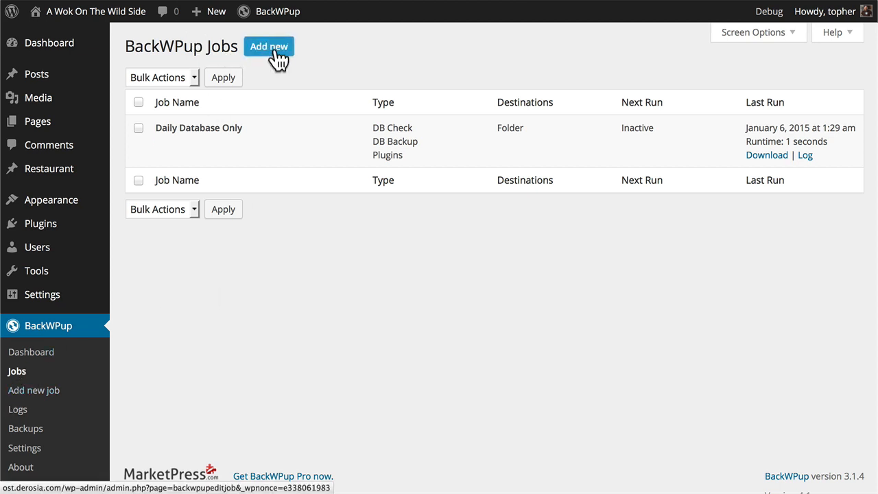
- Name the new BackWPup job 'Weekly Full Backup'
{"action": "left_click", "coordinate": [270, 46]}
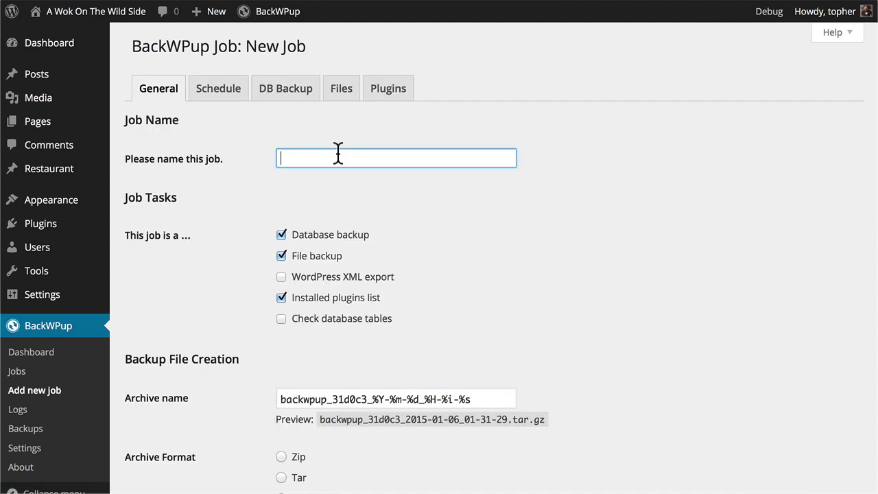
{"action": "type", "text": "Weekly Full B"}
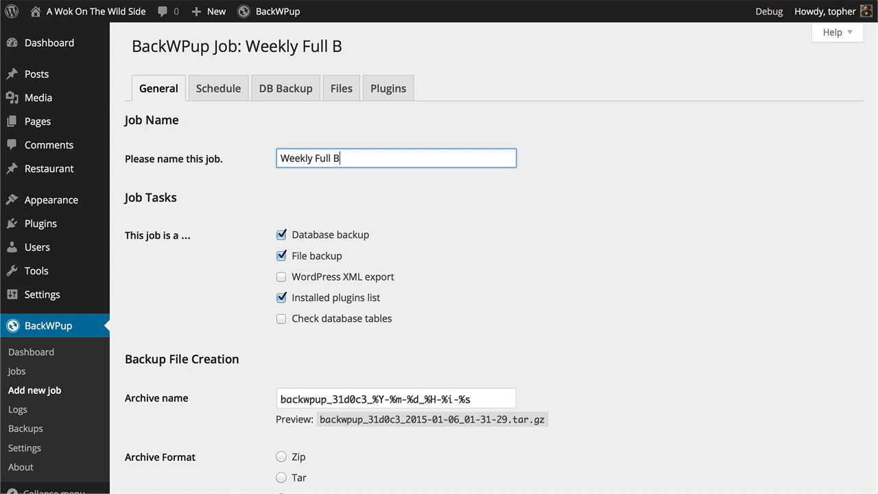
{"action": "type", "text": "ackup"}
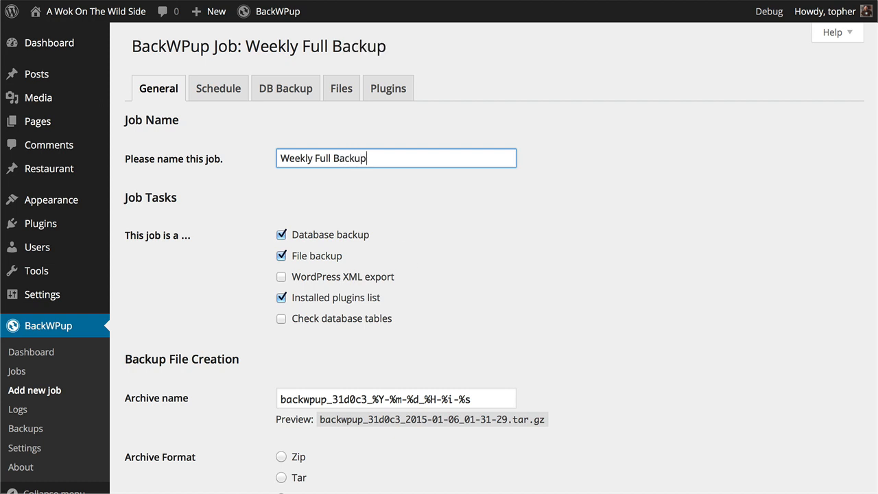
- Add the XML export and database table check tasks and choose Tar BZip2 archive format
{"action": "left_click", "coordinate": [281, 276]}
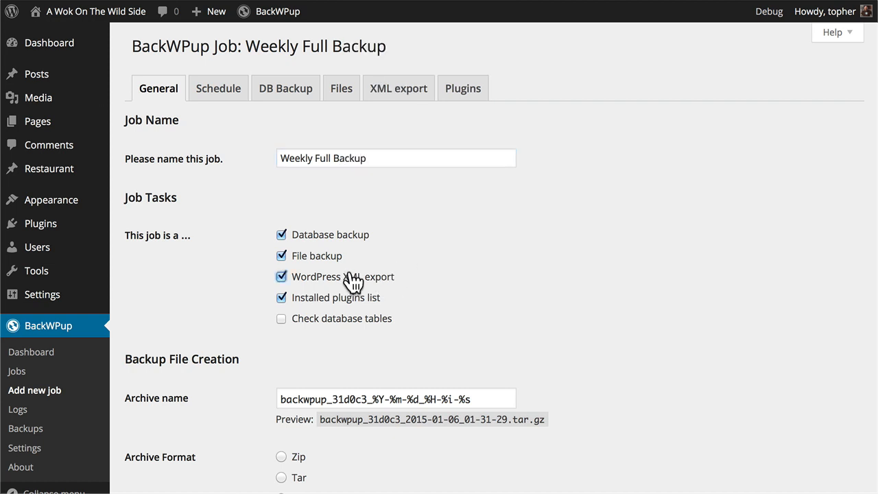
{"action": "left_click", "coordinate": [281, 318]}
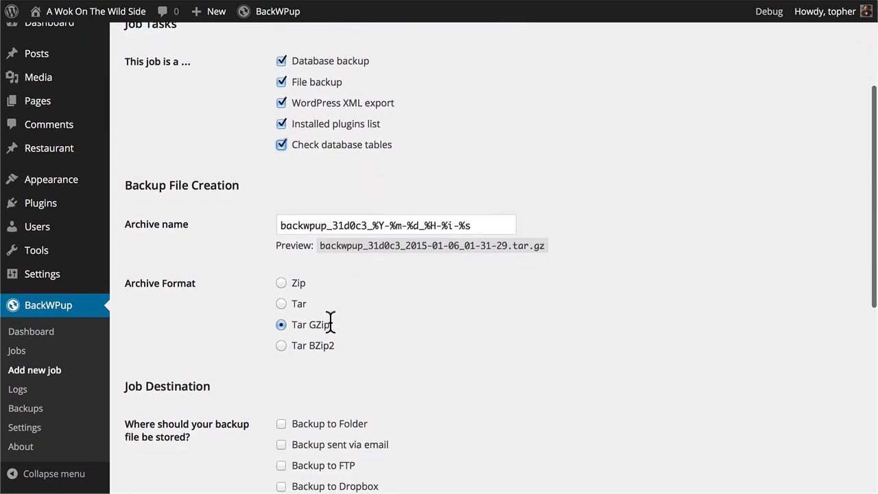
{"action": "scroll", "scroll_direction": "down", "scroll_amount": 3}
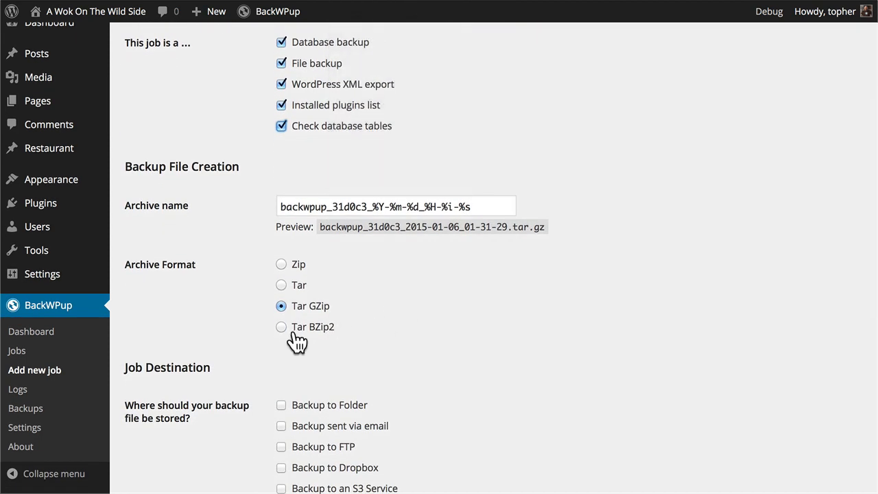
{"action": "left_click", "coordinate": [280, 327]}
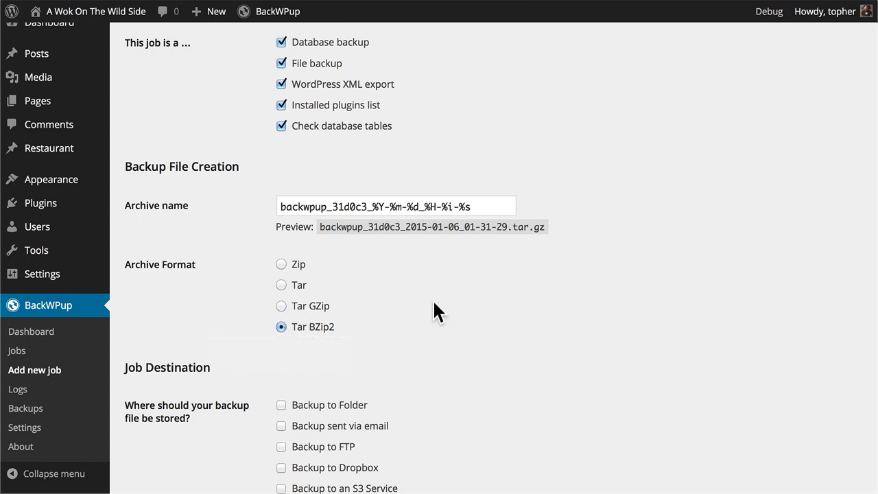
{"action": "scroll", "scroll_direction": "down", "scroll_amount": 3}
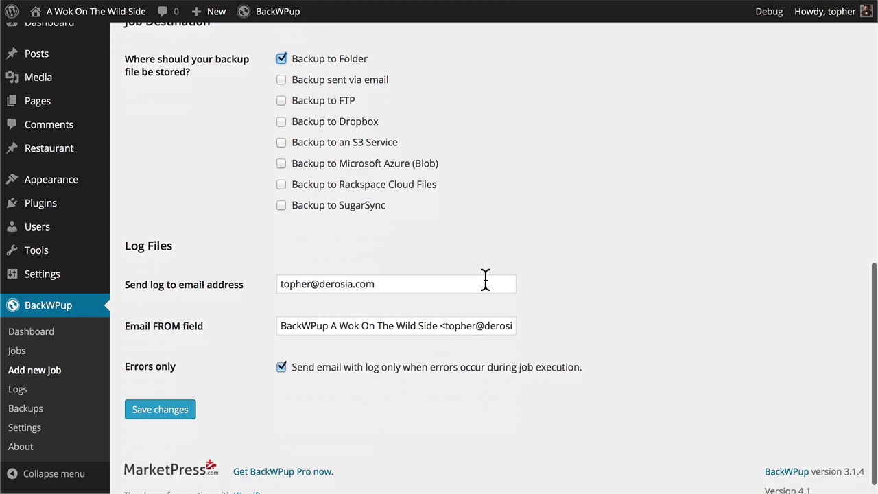
{"action": "scroll", "scroll_direction": "down", "scroll_amount": 3}
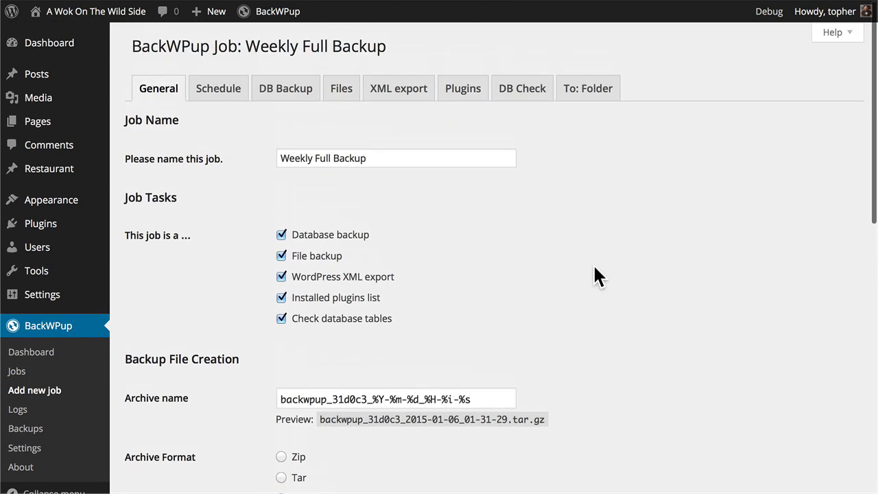
- Save the job on the Schedule tab, keeping 'manually only', and view its DB Backup tables
{"action": "left_click", "coordinate": [218, 87]}
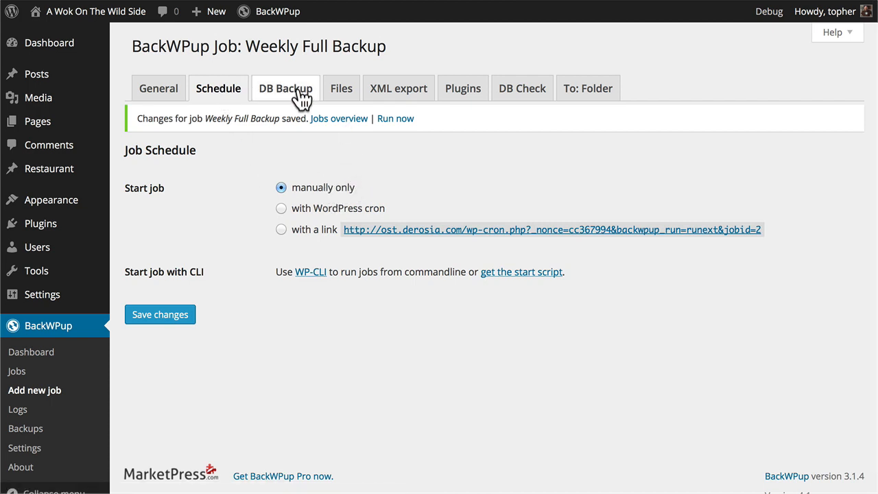
{"action": "left_click", "coordinate": [285, 88]}
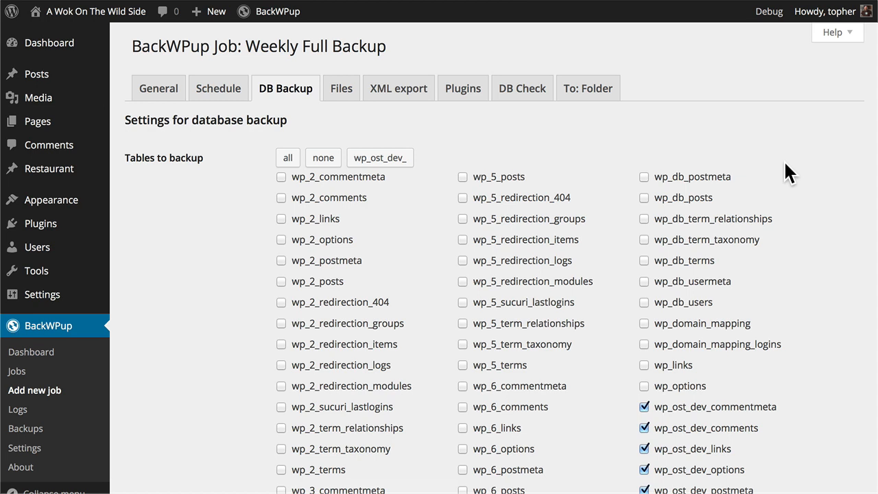
{"action": "mouse_move", "coordinate": [729, 176]}
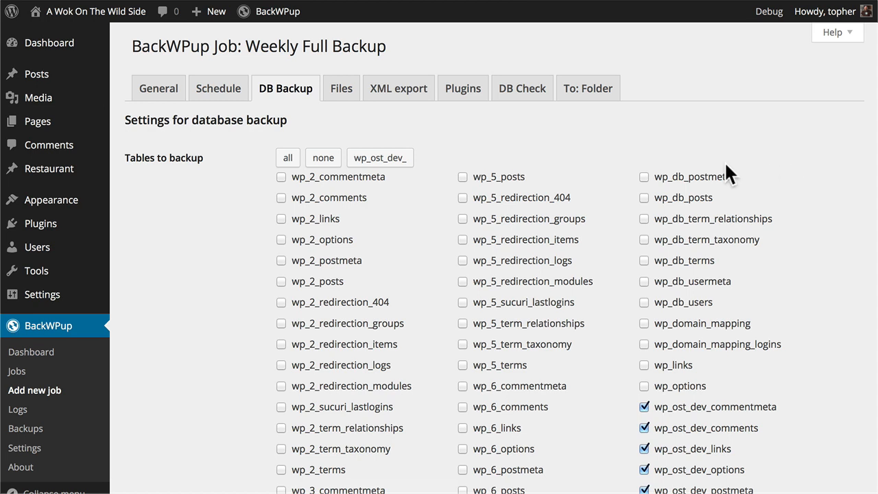
{"action": "mouse_move", "coordinate": [341, 88]}
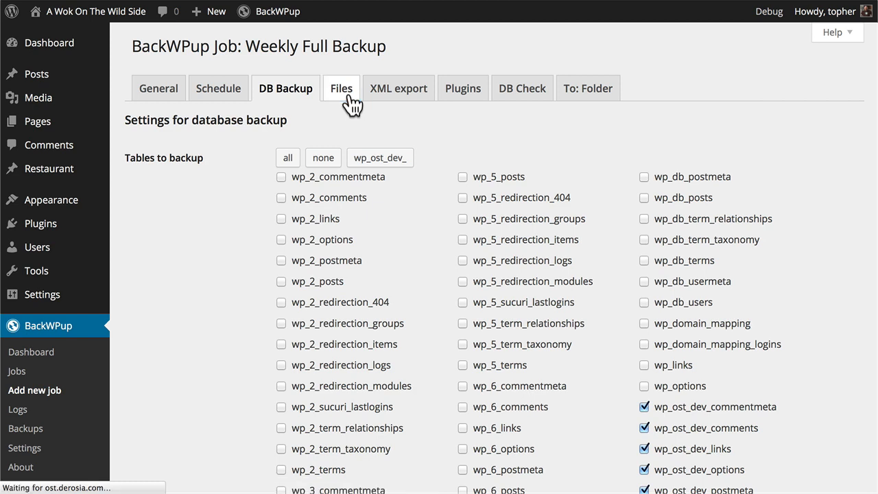
- Show the Files tab and check that root, content and plugins folders are included
{"action": "left_click", "coordinate": [342, 88]}
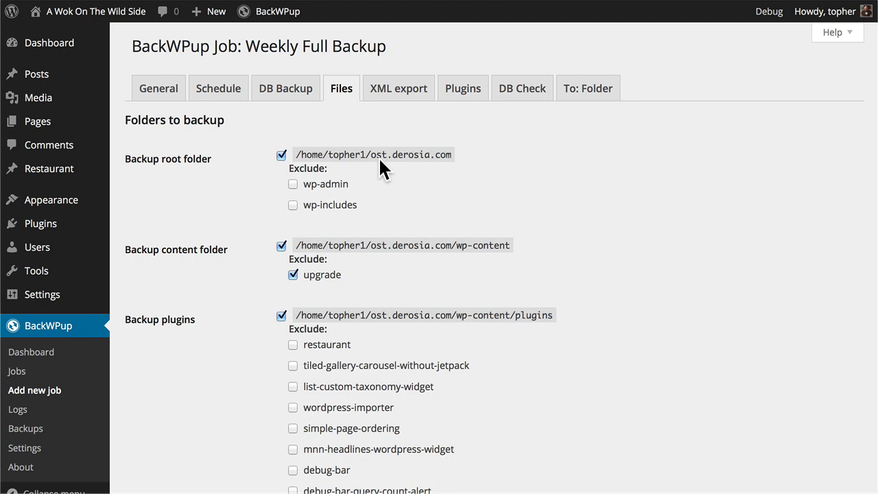
{"action": "mouse_move", "coordinate": [388, 204]}
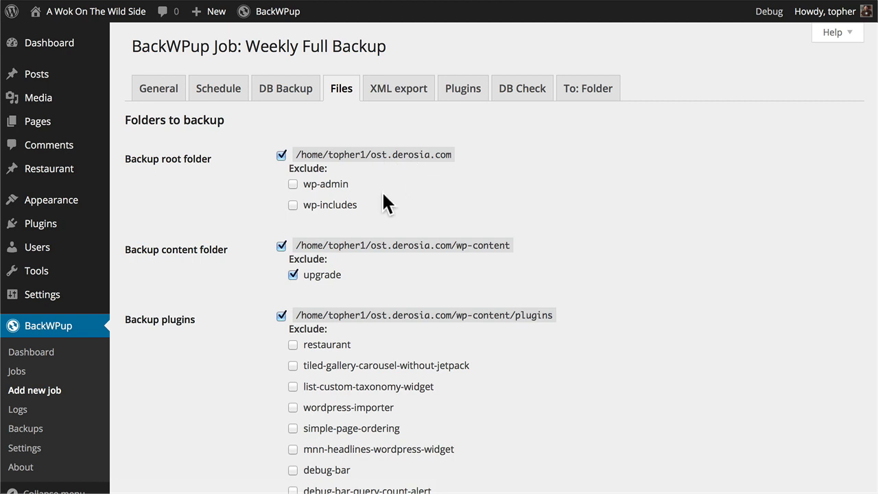
{"action": "mouse_move", "coordinate": [342, 215]}
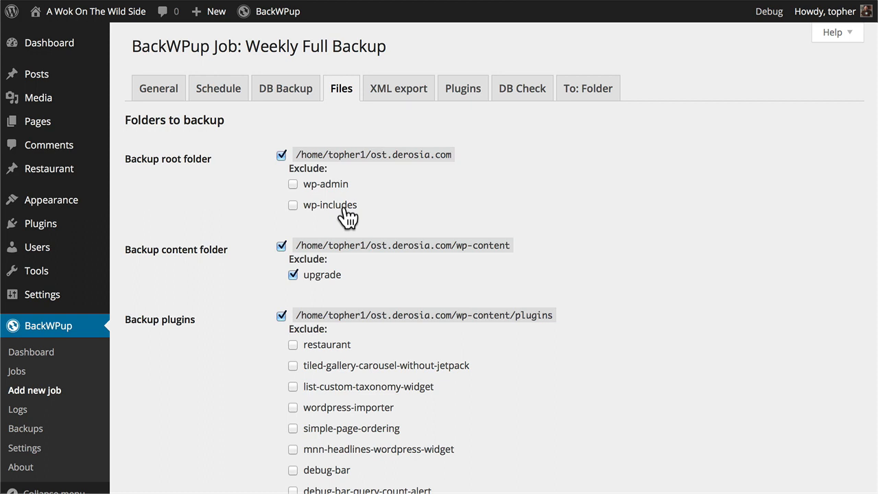
{"action": "scroll", "scroll_direction": "down", "scroll_amount": 3}
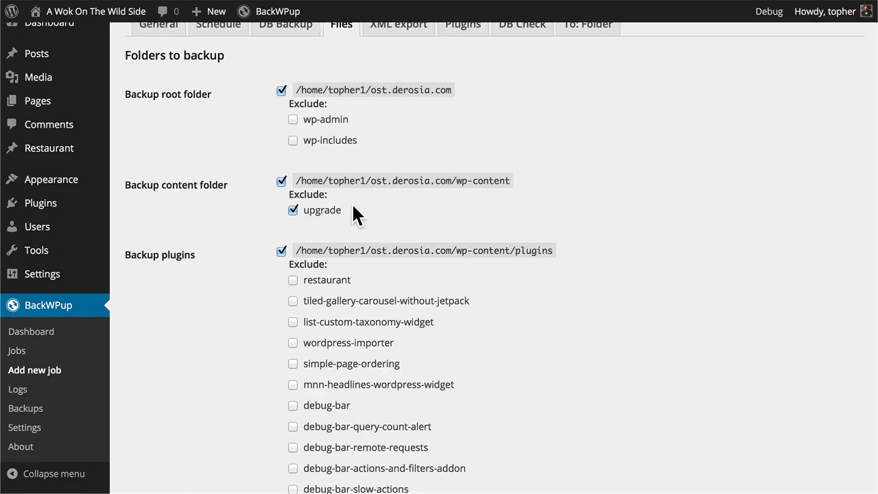
{"action": "mouse_move", "coordinate": [329, 215]}
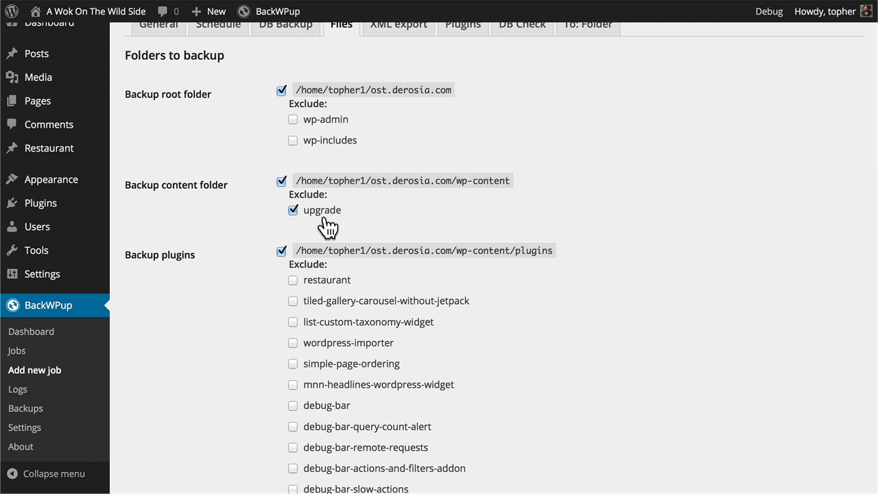
{"action": "mouse_move", "coordinate": [475, 344]}
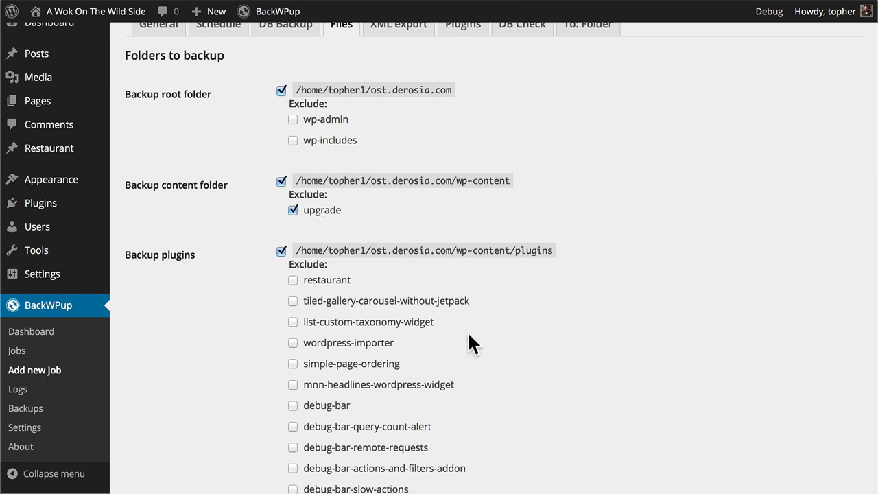
- Scroll the folder lists, confirming themes and uploads are included and backwpup folders are excluded
{"action": "scroll", "scroll_direction": "down", "scroll_amount": 3}
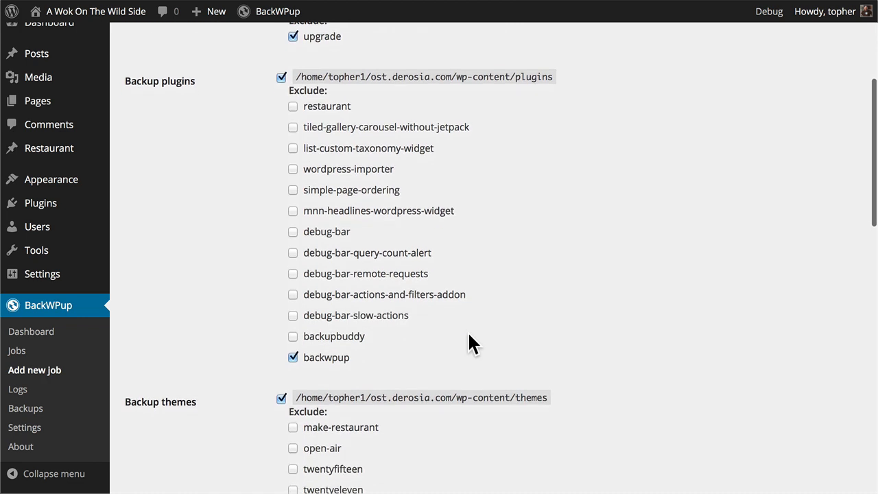
{"action": "mouse_move", "coordinate": [413, 369]}
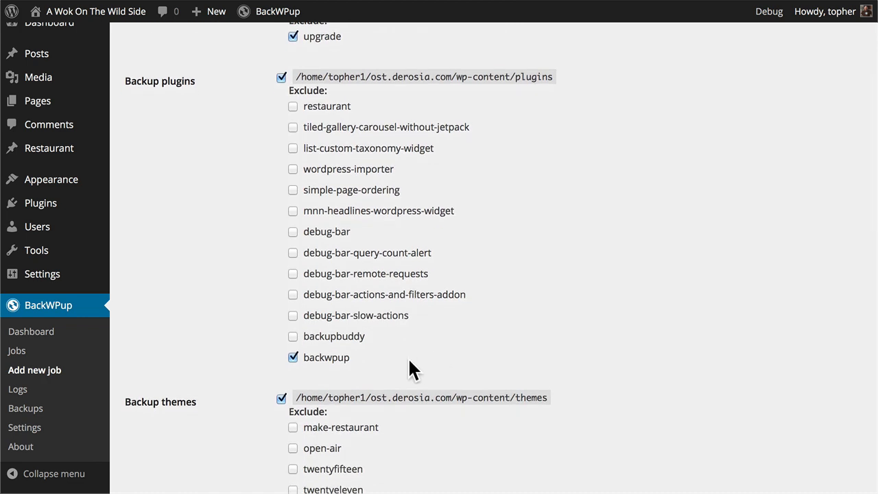
{"action": "scroll", "scroll_direction": "down", "scroll_amount": 3}
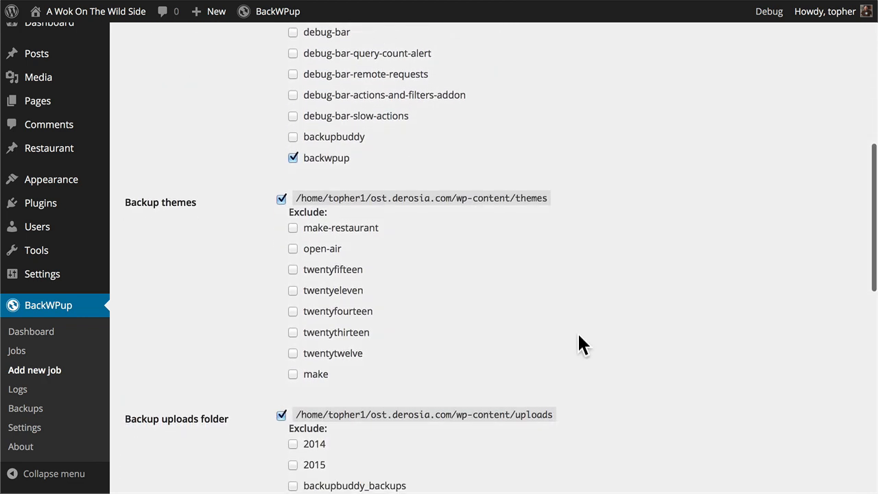
{"action": "scroll", "scroll_direction": "down", "scroll_amount": 3}
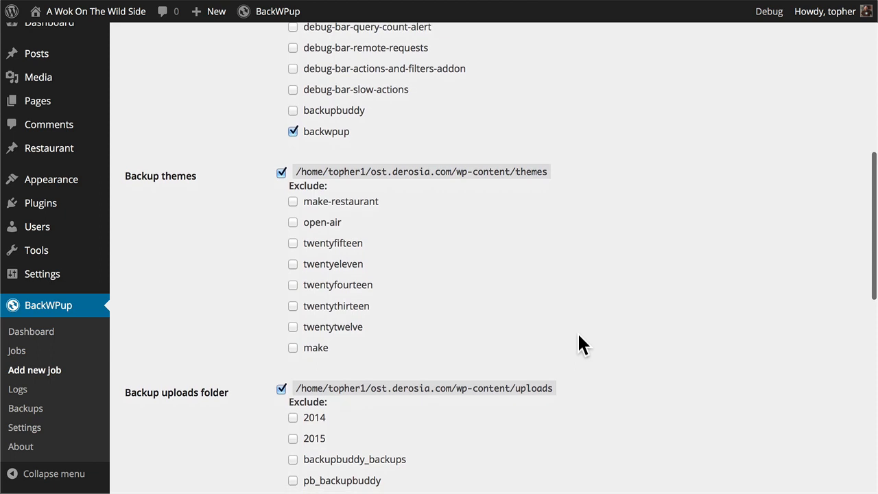
{"action": "mouse_move", "coordinate": [463, 312]}
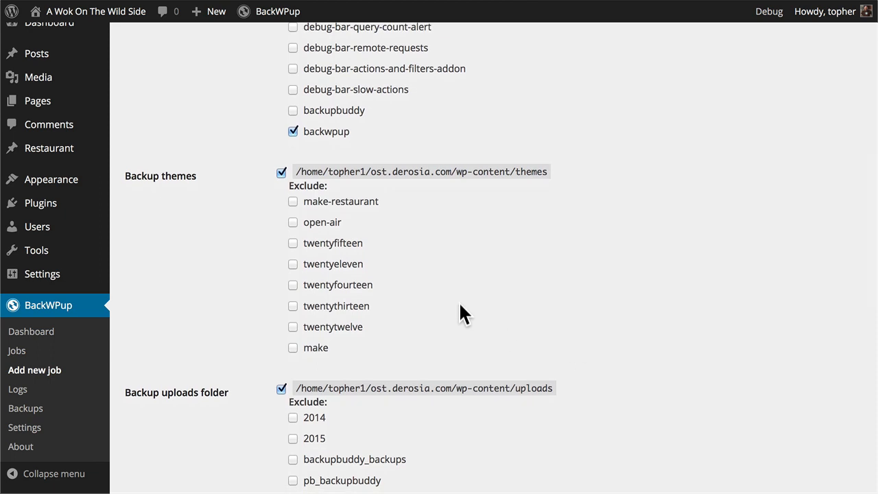
{"action": "scroll", "scroll_direction": "down", "scroll_amount": 3}
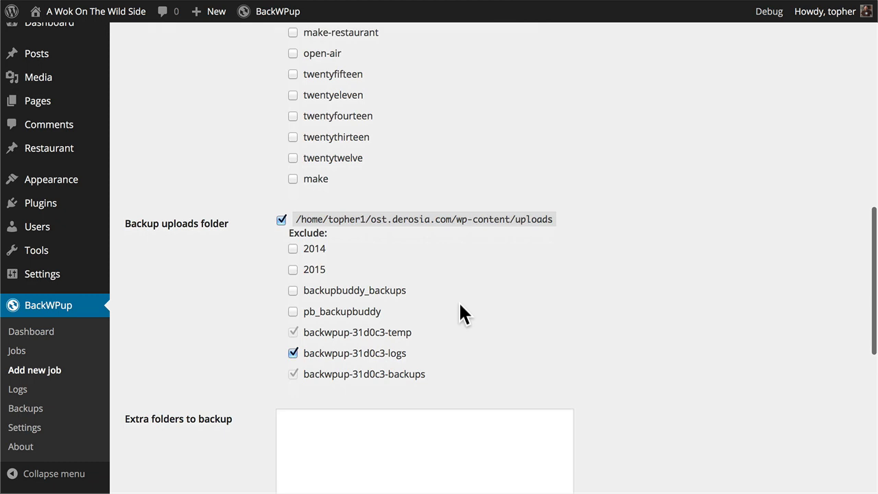
{"action": "scroll", "scroll_direction": "down", "scroll_amount": 3}
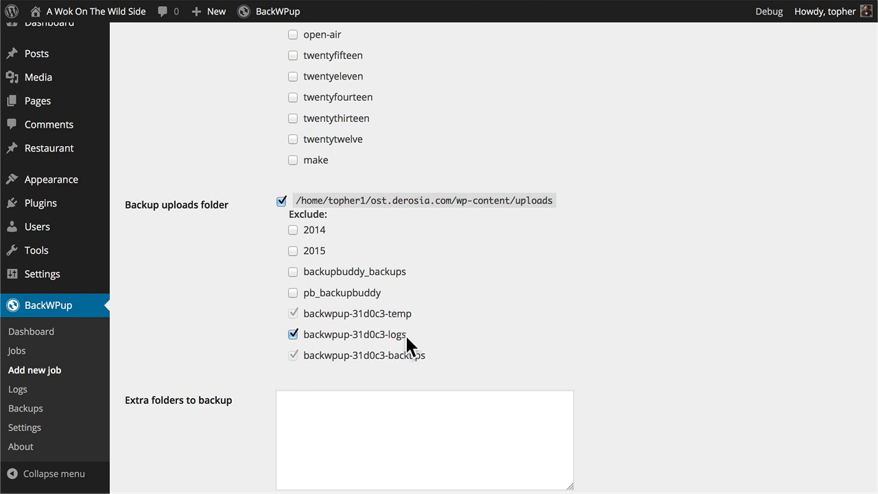
{"action": "scroll", "scroll_direction": "down", "scroll_amount": 3}
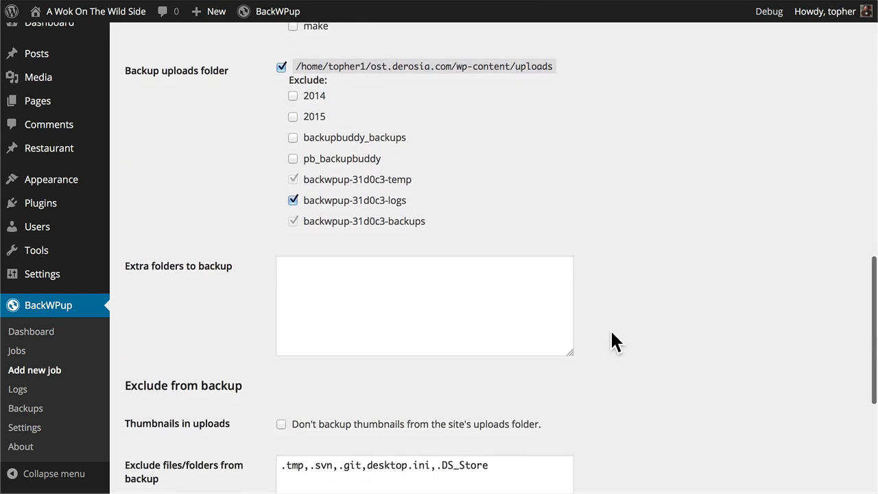
{"action": "scroll", "scroll_direction": "down", "scroll_amount": 3}
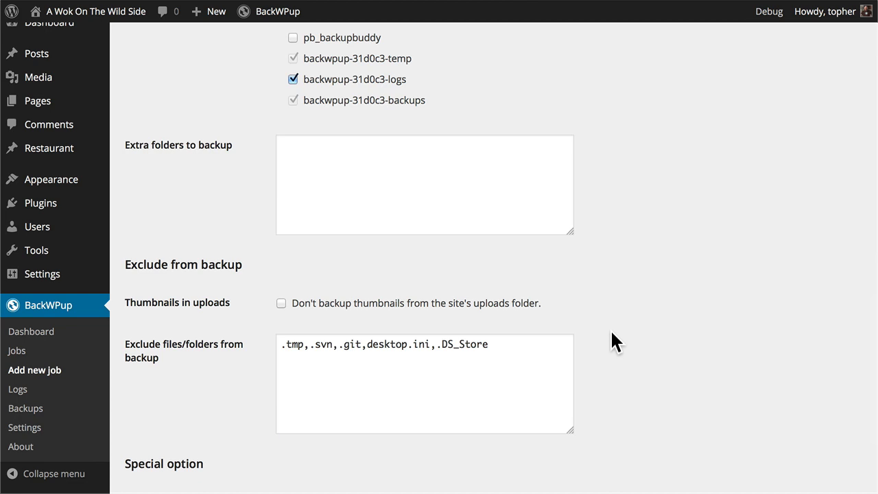
{"action": "scroll", "scroll_direction": "down", "scroll_amount": 3}
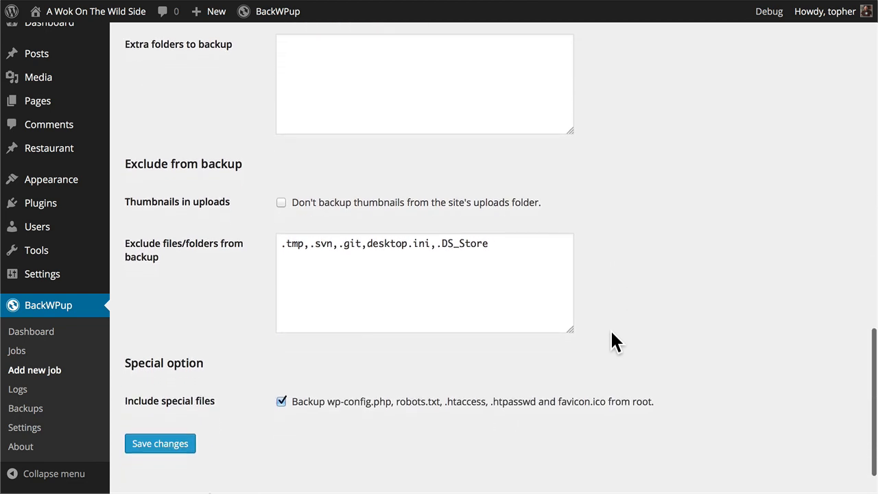
{"action": "scroll", "scroll_direction": "down", "scroll_amount": 3}
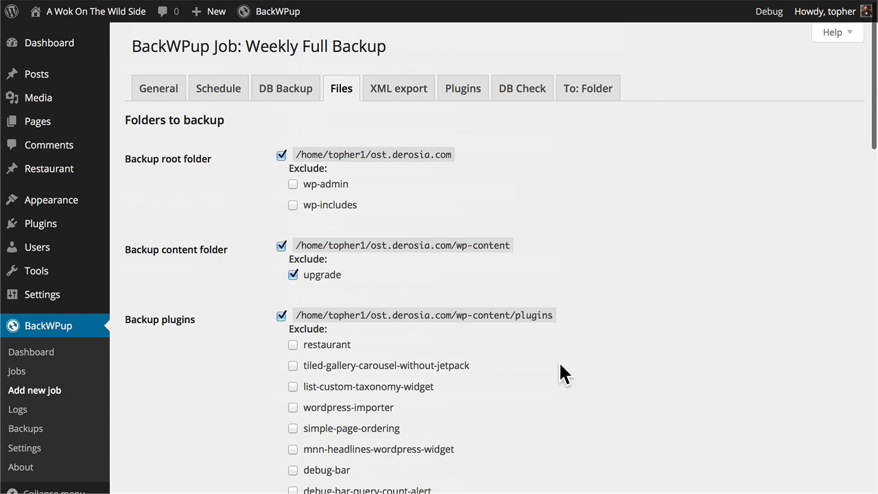
{"action": "mouse_move", "coordinate": [398, 88]}
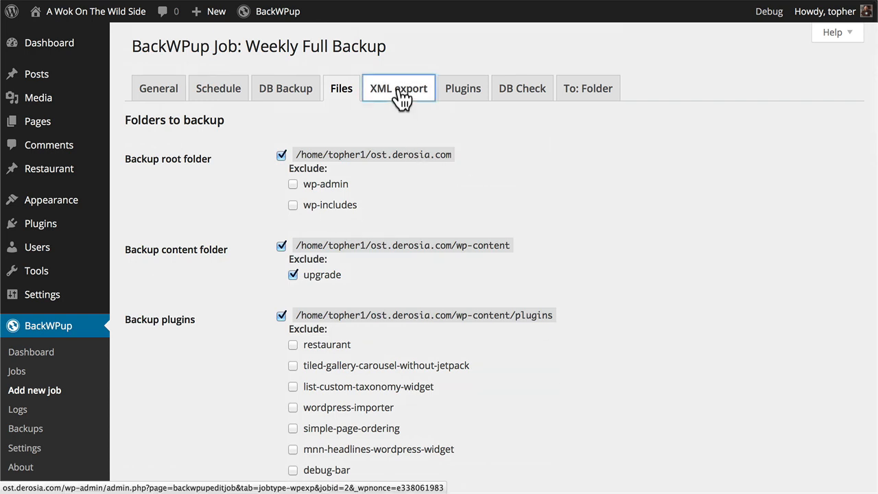
- Set XML export compression to BZip2 and enable 'Try to repair defect table' in DB Check
{"action": "left_click", "coordinate": [398, 87]}
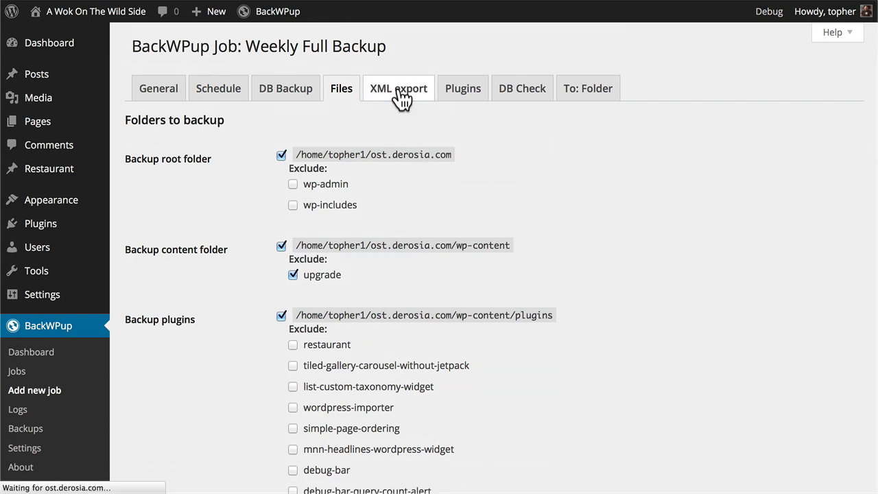
{"action": "left_click", "coordinate": [398, 88]}
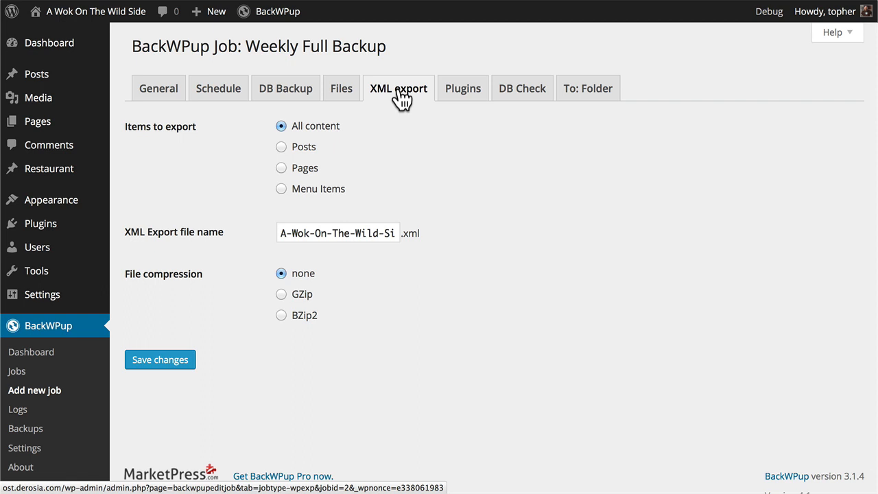
{"action": "mouse_move", "coordinate": [354, 348]}
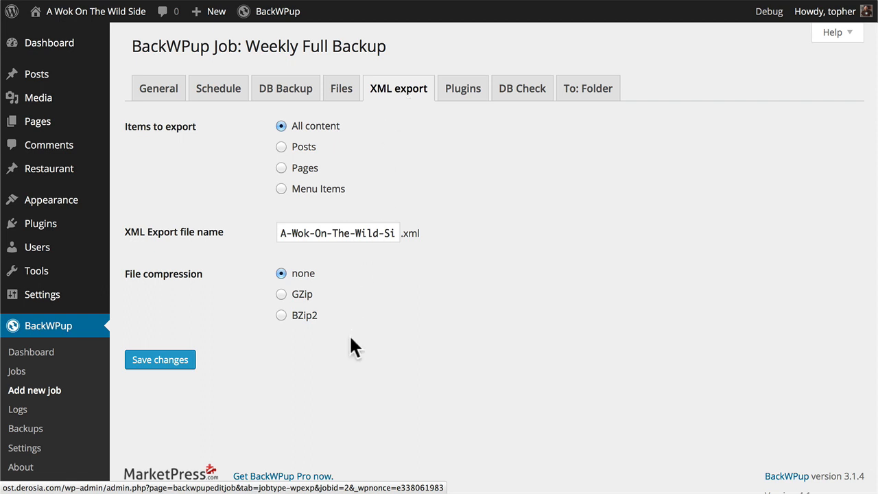
{"action": "left_click", "coordinate": [280, 314]}
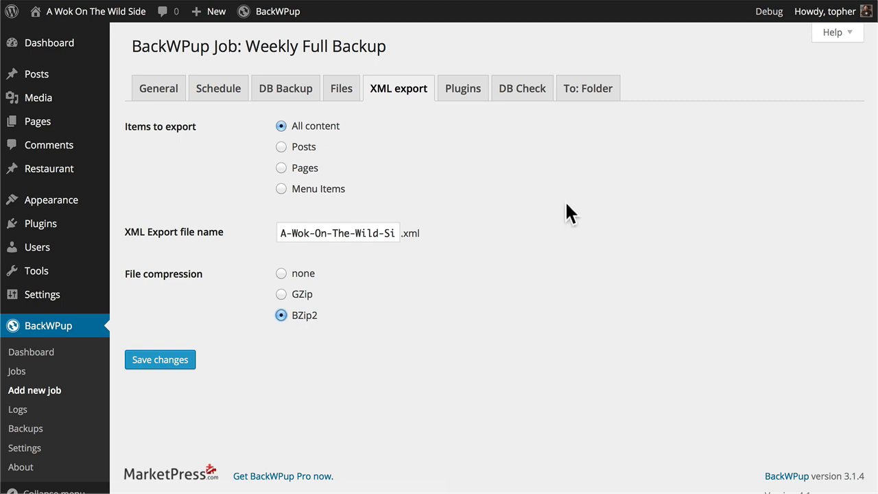
{"action": "mouse_move", "coordinate": [465, 93]}
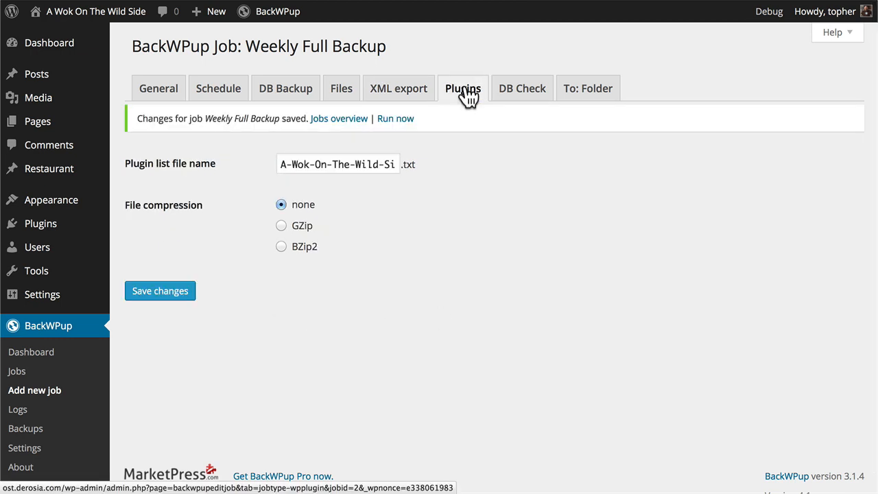
{"action": "mouse_move", "coordinate": [468, 149]}
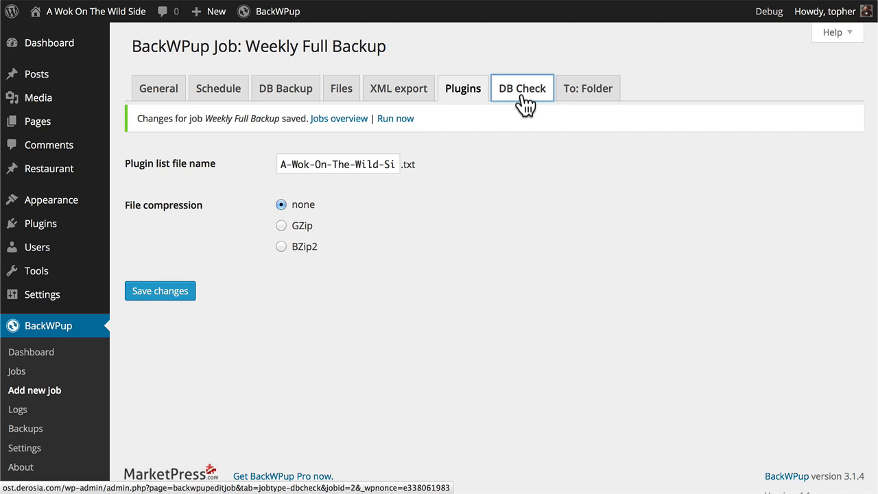
{"action": "left_click", "coordinate": [522, 88]}
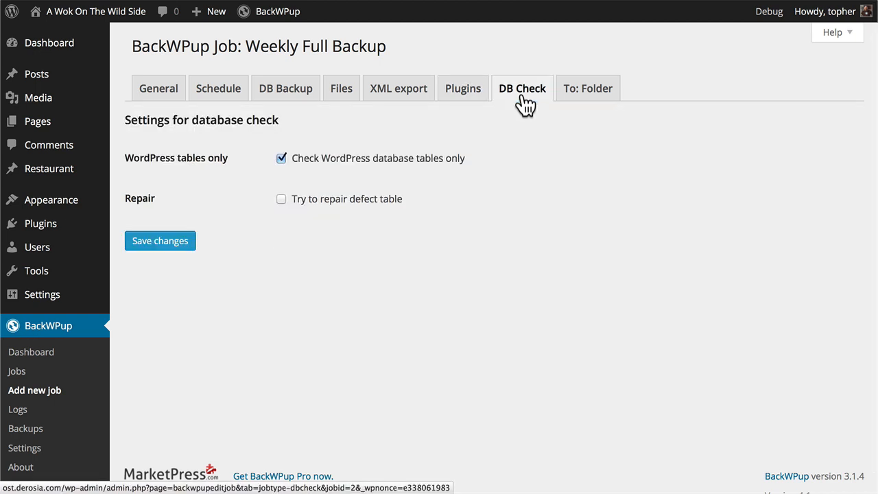
{"action": "left_click", "coordinate": [281, 199]}
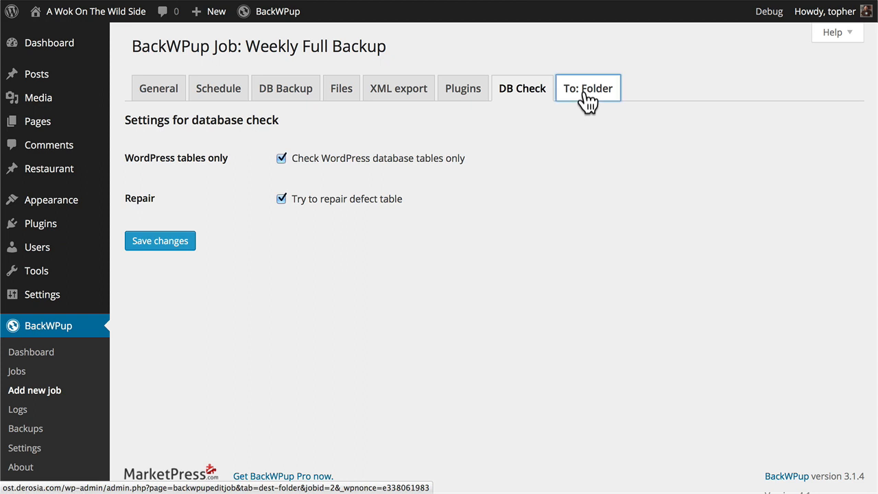
- Save the repair setting and show the job's To: Folder destination settings
{"action": "left_click", "coordinate": [588, 87]}
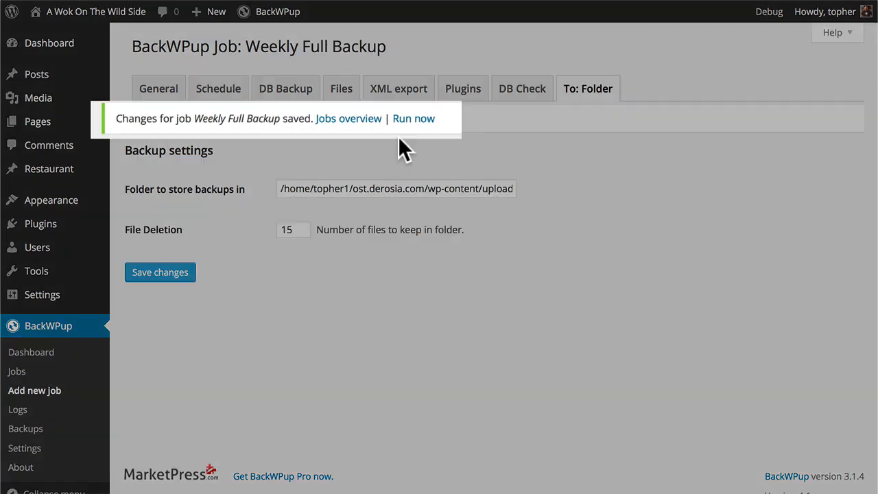
{"action": "mouse_move", "coordinate": [368, 130]}
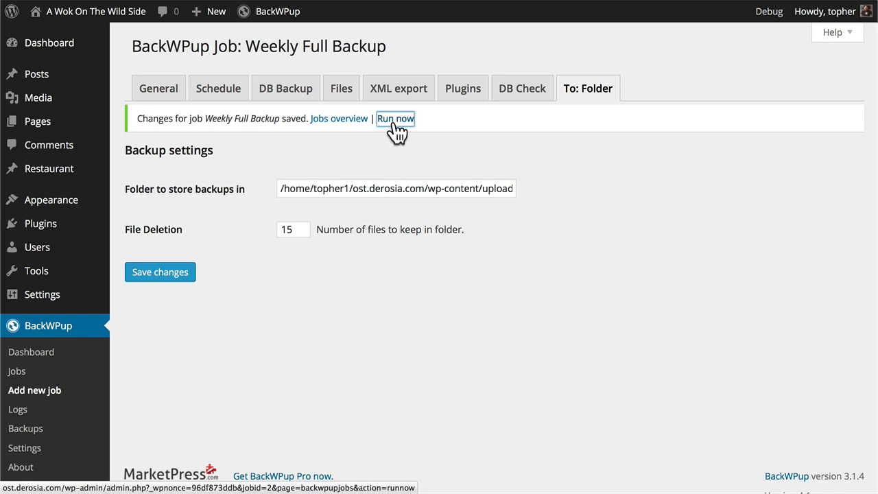
- Run the Weekly Full Backup job now until it shows 'Job done' after 81 seconds
{"action": "left_click", "coordinate": [395, 119]}
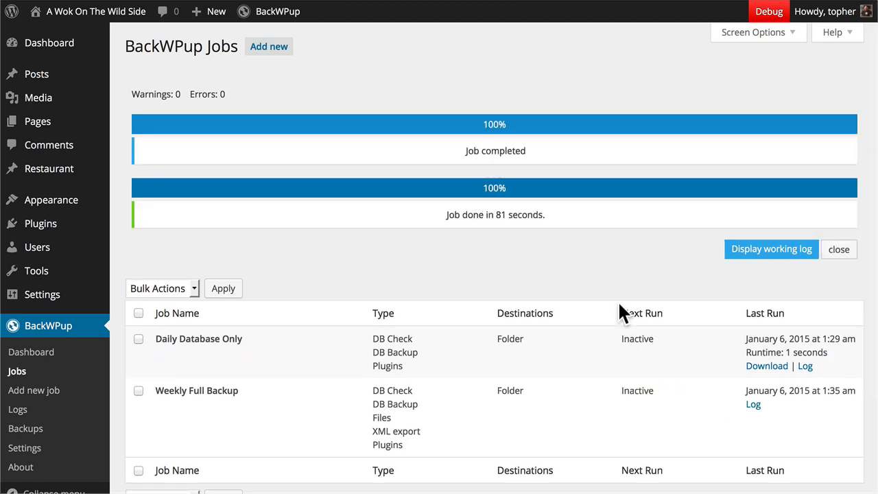
{"action": "mouse_move", "coordinate": [499, 230]}
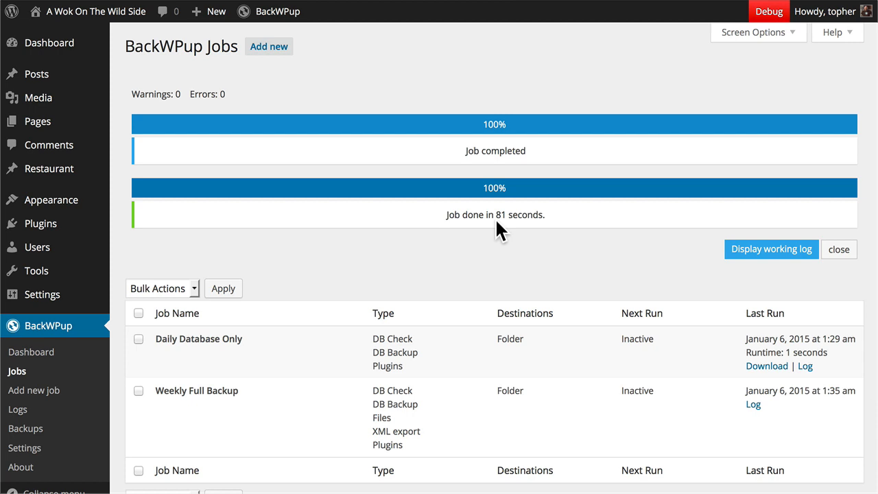
{"action": "mouse_move", "coordinate": [511, 235]}
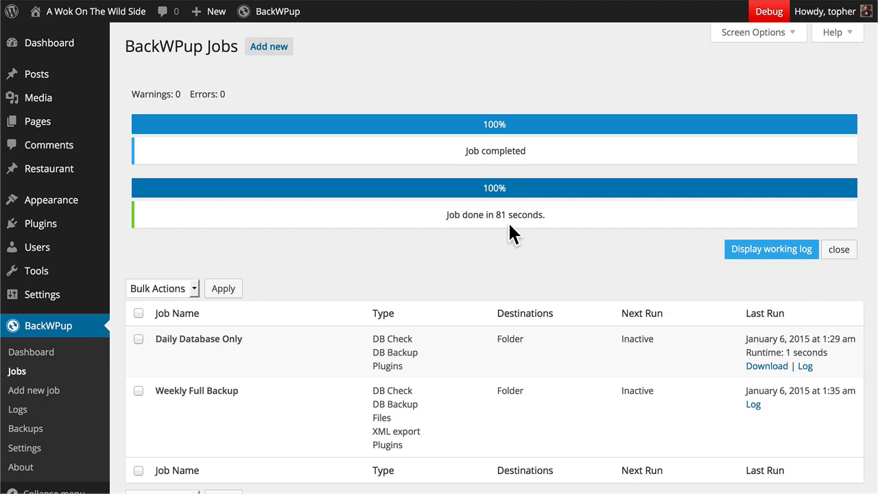
{"action": "scroll", "scroll_direction": "down", "scroll_amount": 3}
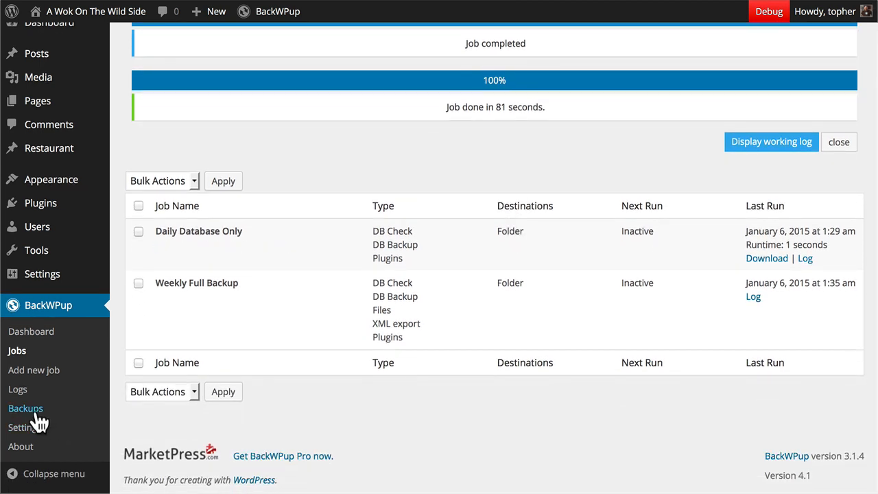
- Download the 31.98 MB 01-35-27 backup archive into the Downloads folder
{"action": "left_click", "coordinate": [25, 408]}
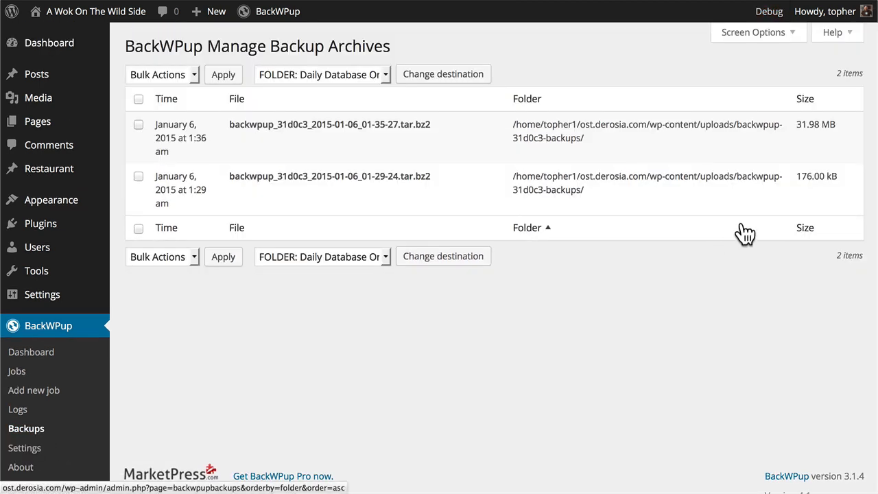
{"action": "mouse_move", "coordinate": [801, 197]}
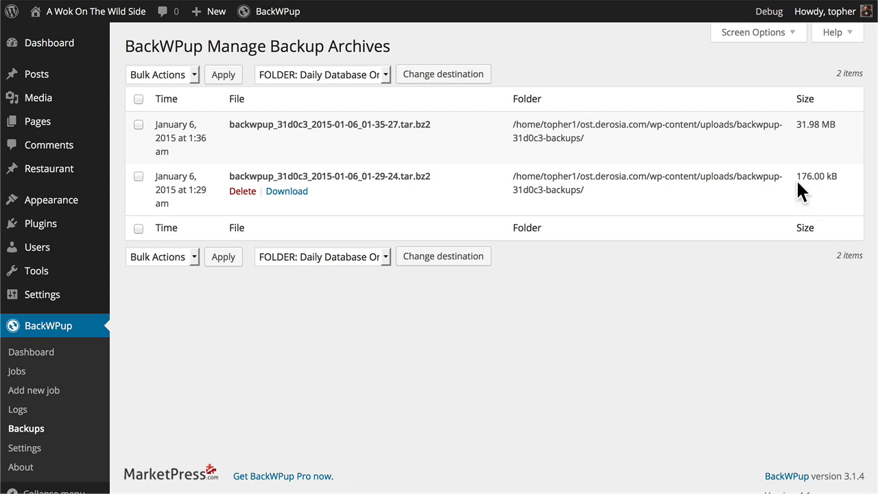
{"action": "mouse_move", "coordinate": [816, 151]}
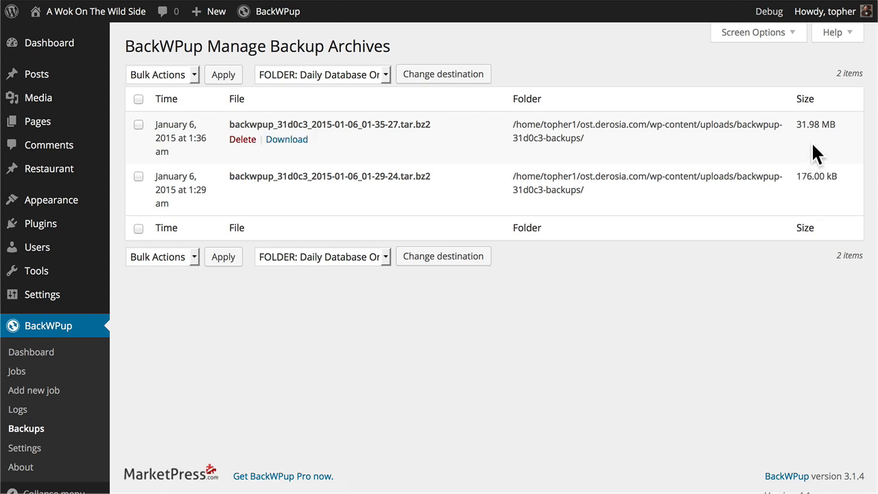
{"action": "mouse_move", "coordinate": [406, 148]}
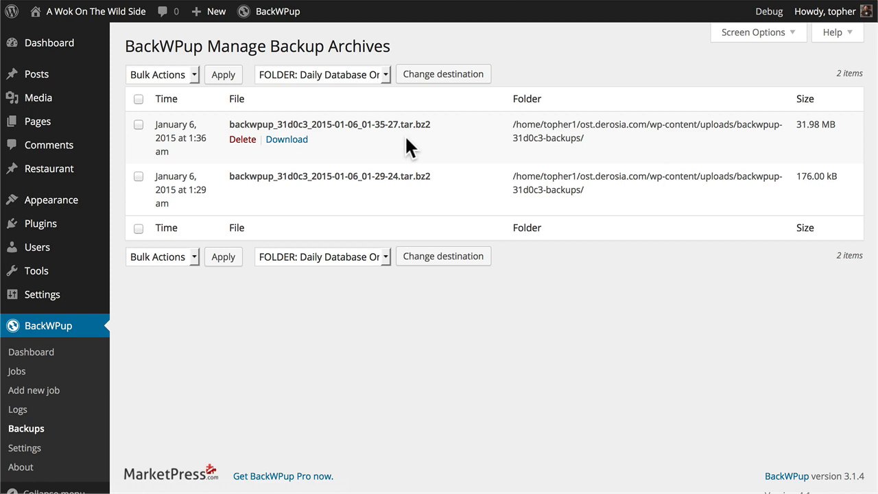
{"action": "mouse_move", "coordinate": [287, 140]}
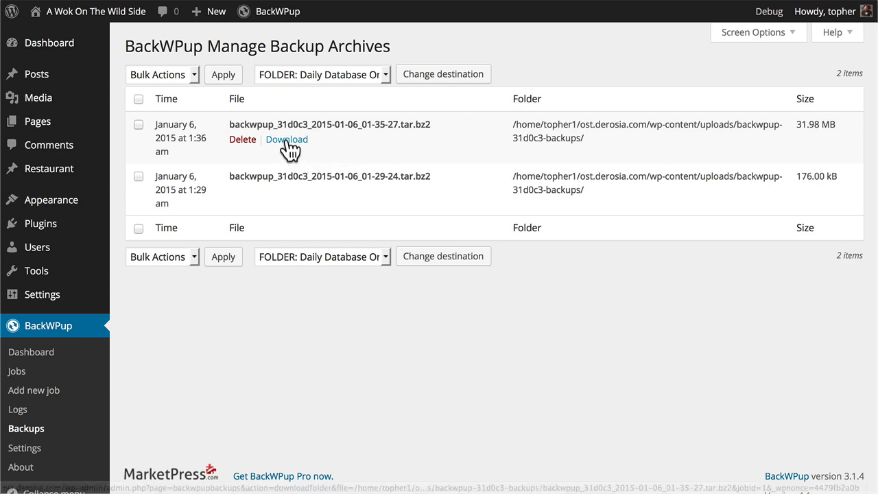
{"action": "left_click", "coordinate": [286, 139]}
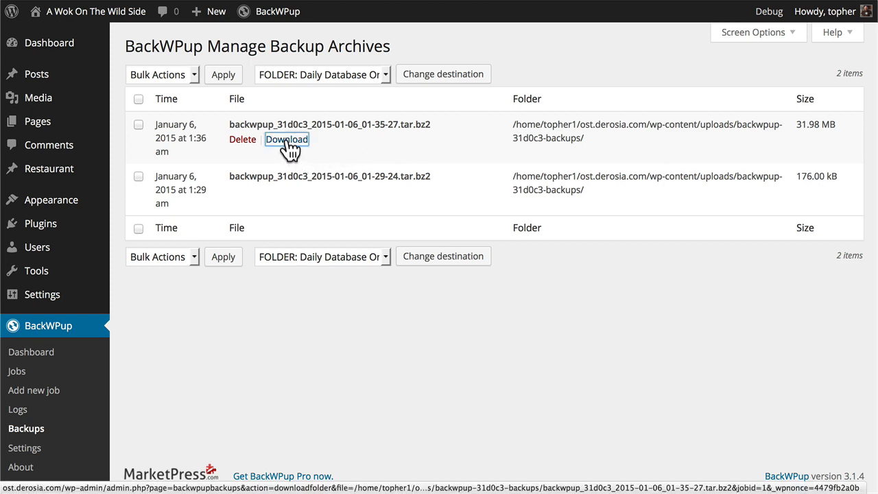
{"action": "left_click", "coordinate": [286, 139]}
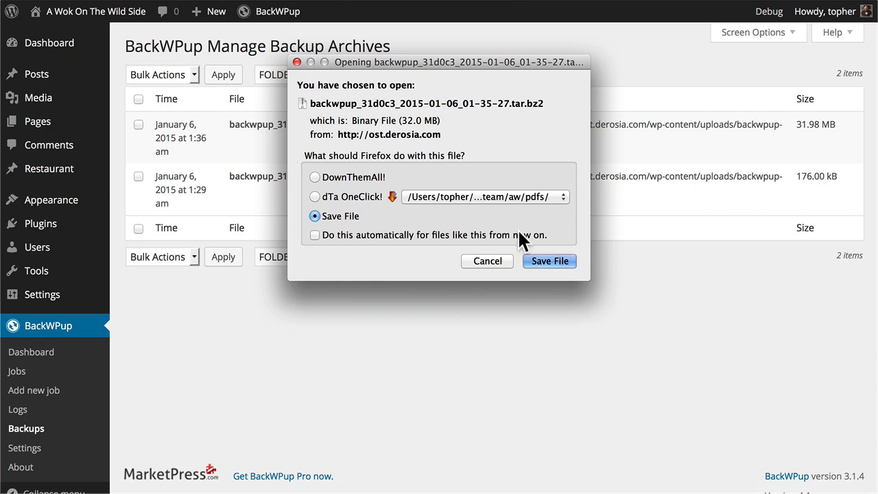
{"action": "left_click", "coordinate": [549, 261]}
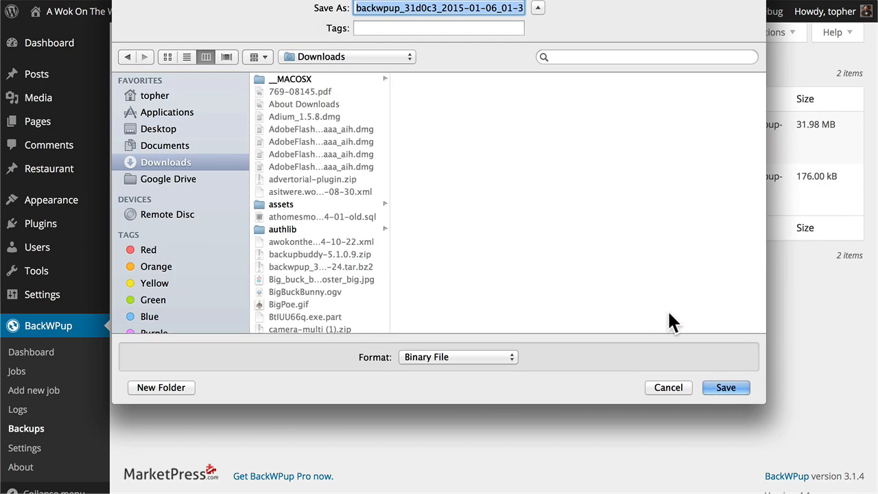
{"action": "left_click", "coordinate": [726, 387]}
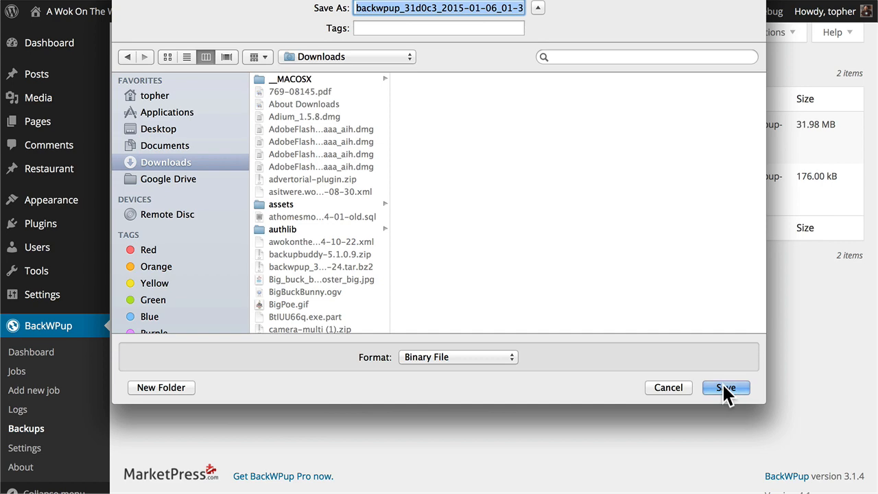
{"action": "left_click", "coordinate": [726, 388]}
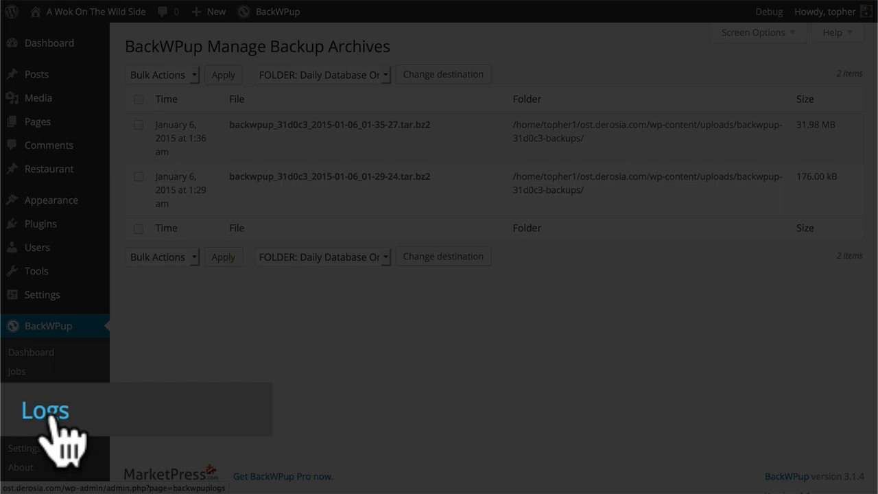
- Open the Logs list, then view and close the Daily Database Only log
{"action": "left_click", "coordinate": [39, 408]}
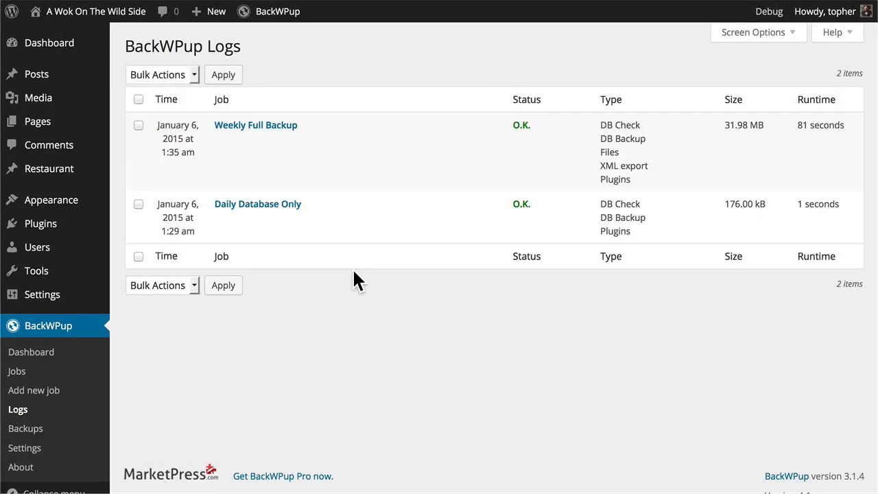
{"action": "mouse_move", "coordinate": [289, 168]}
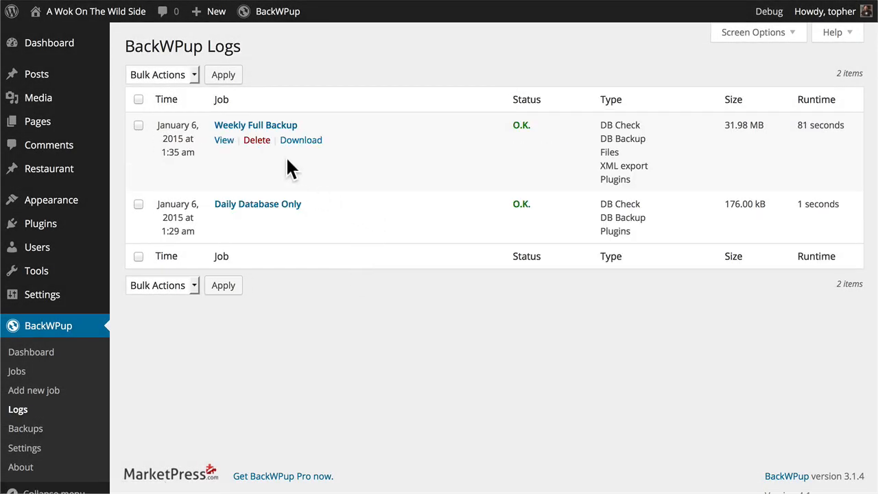
{"action": "mouse_move", "coordinate": [224, 220]}
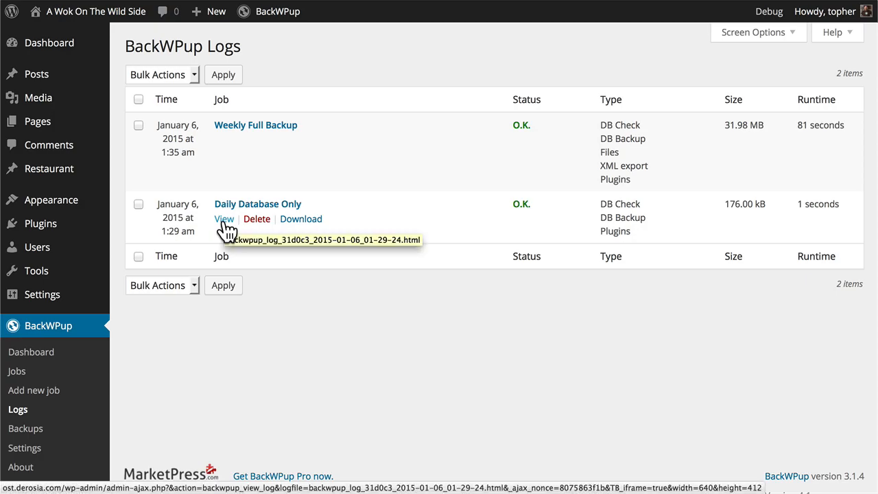
{"action": "left_click", "coordinate": [223, 218]}
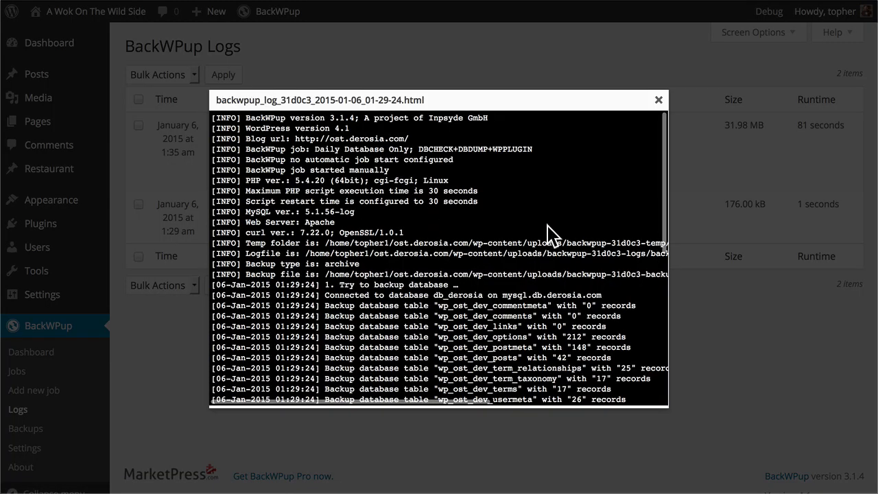
{"action": "scroll", "scroll_direction": "down", "scroll_amount": 3}
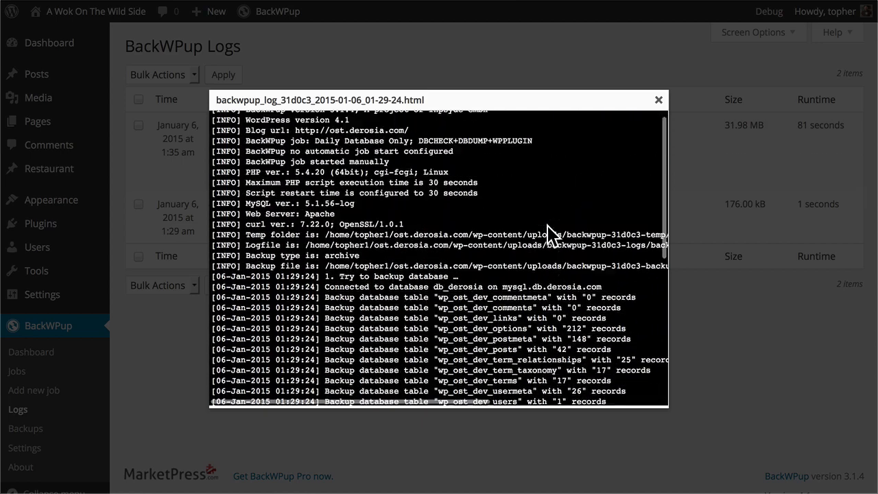
{"action": "left_click", "coordinate": [658, 100]}
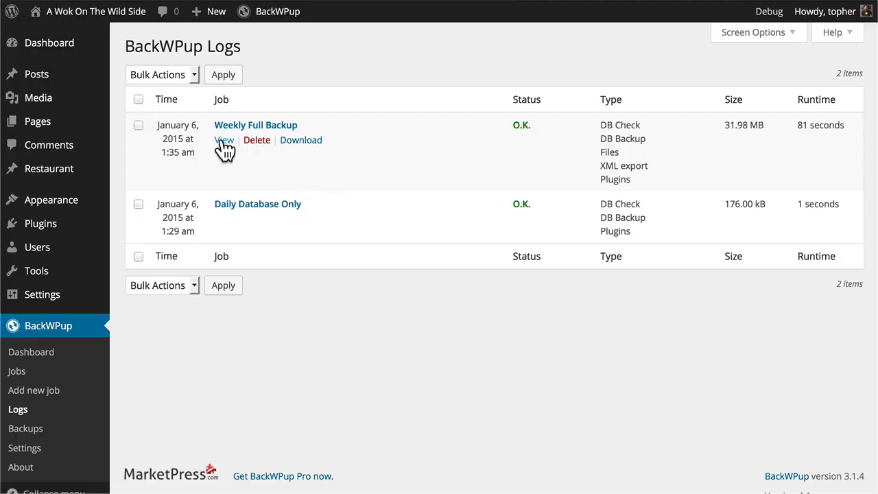
- View the Weekly Full Backup log and close it
{"action": "left_click", "coordinate": [224, 140]}
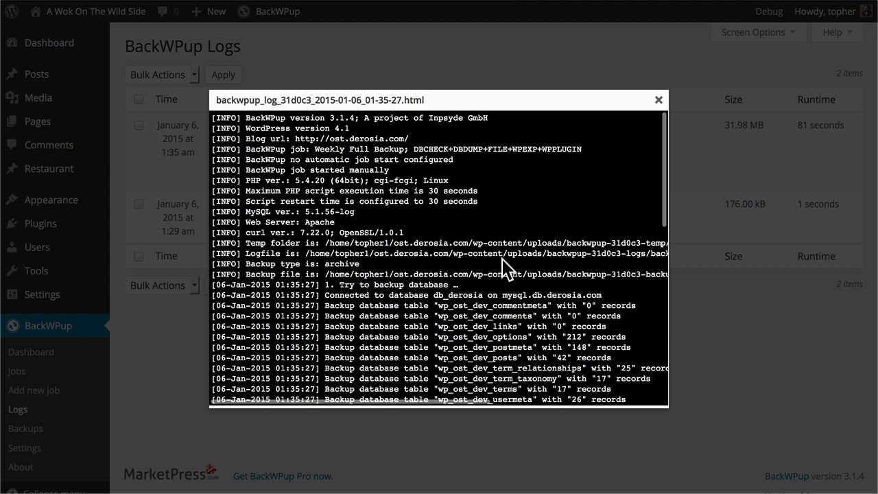
{"action": "scroll", "scroll_direction": "down", "scroll_amount": 3}
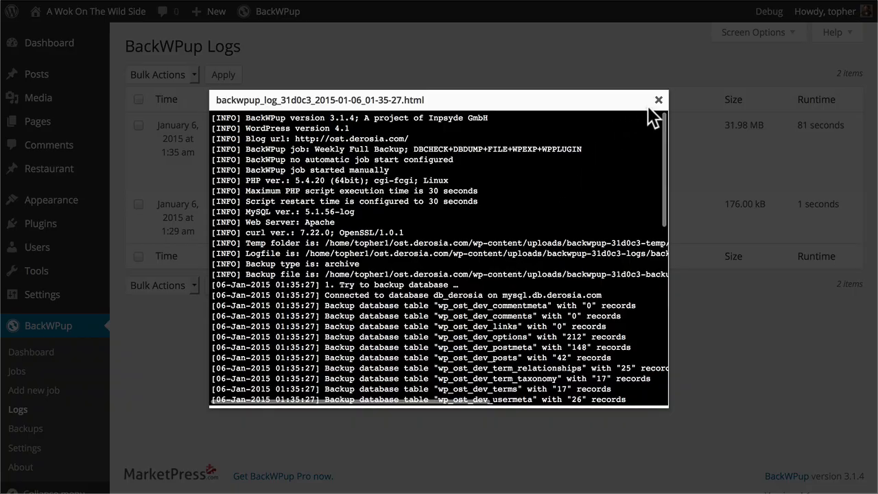
{"action": "left_click", "coordinate": [658, 100]}
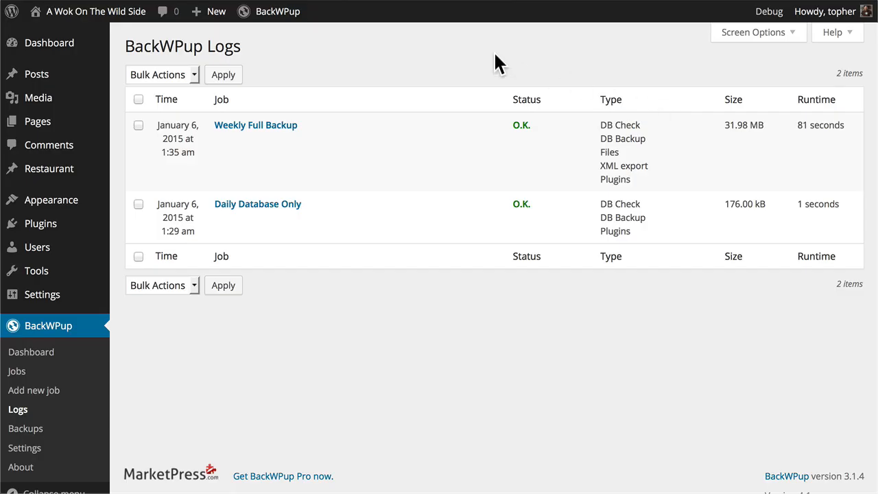